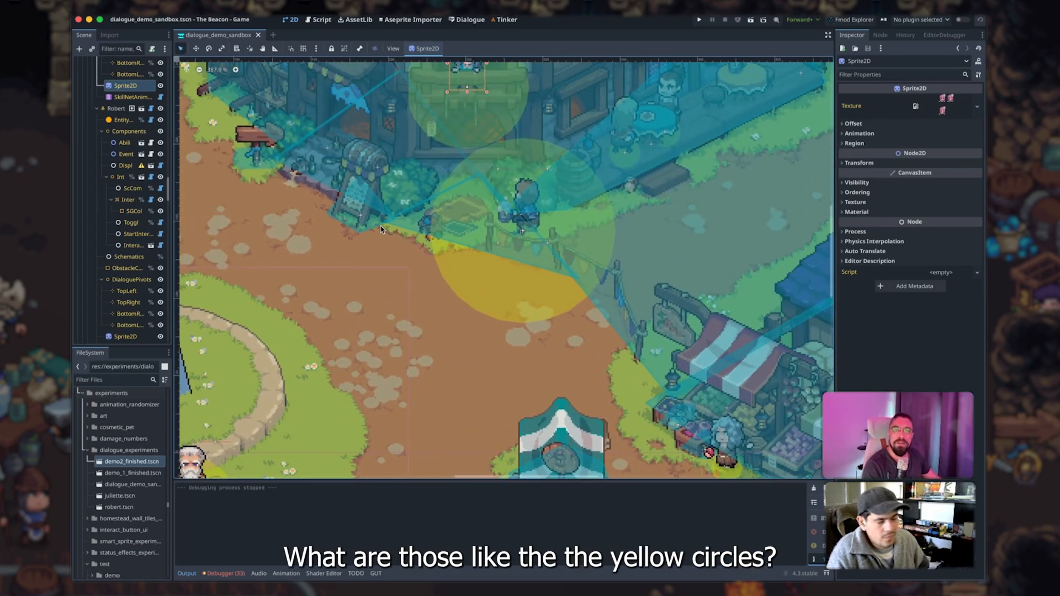
Select Robert and add a Start cog to his new interaction schematic in Tinker
{"action": "left_click", "coordinate": [117, 108]}
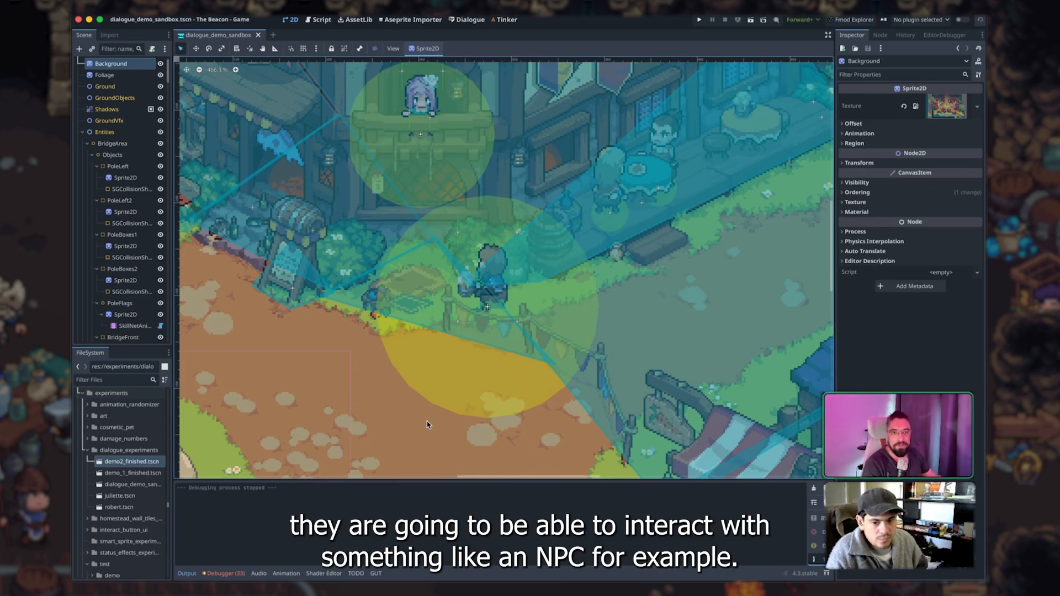
{"action": "left_click", "coordinate": [105, 132]}
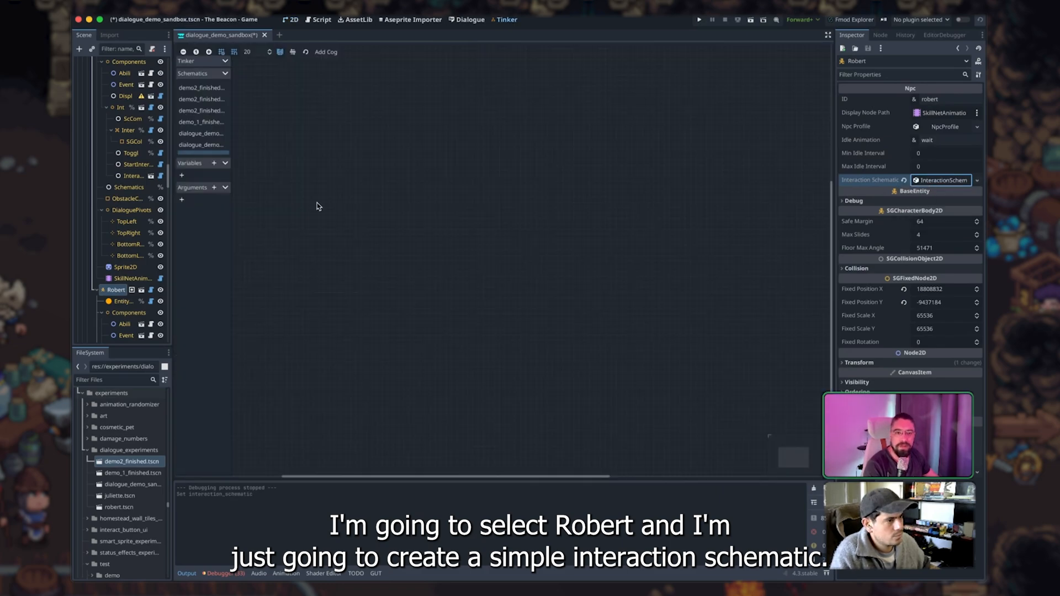
{"action": "left_click", "coordinate": [325, 52]}
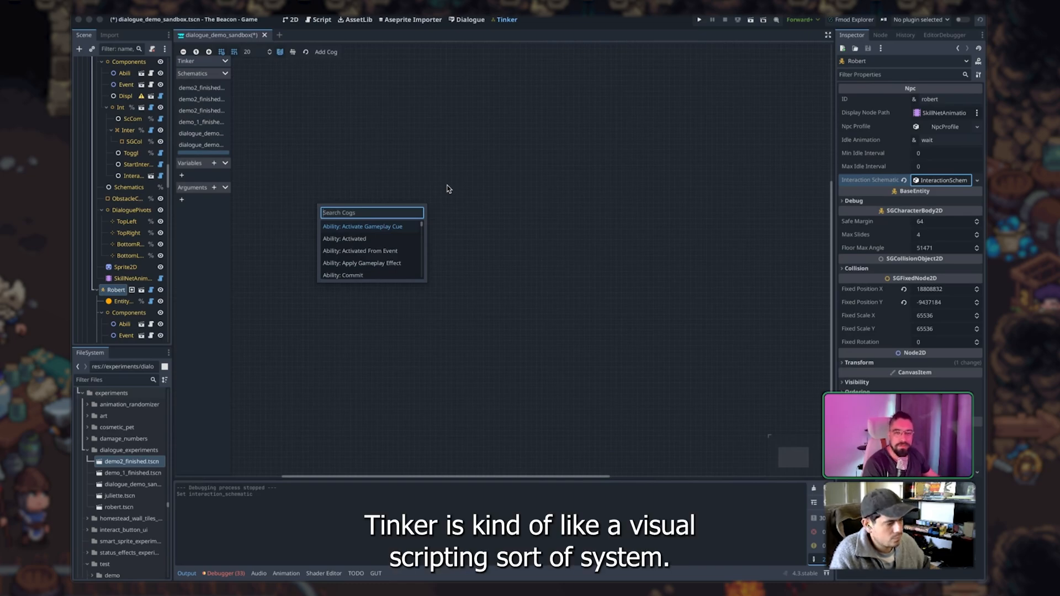
{"action": "type", "text": "start"}
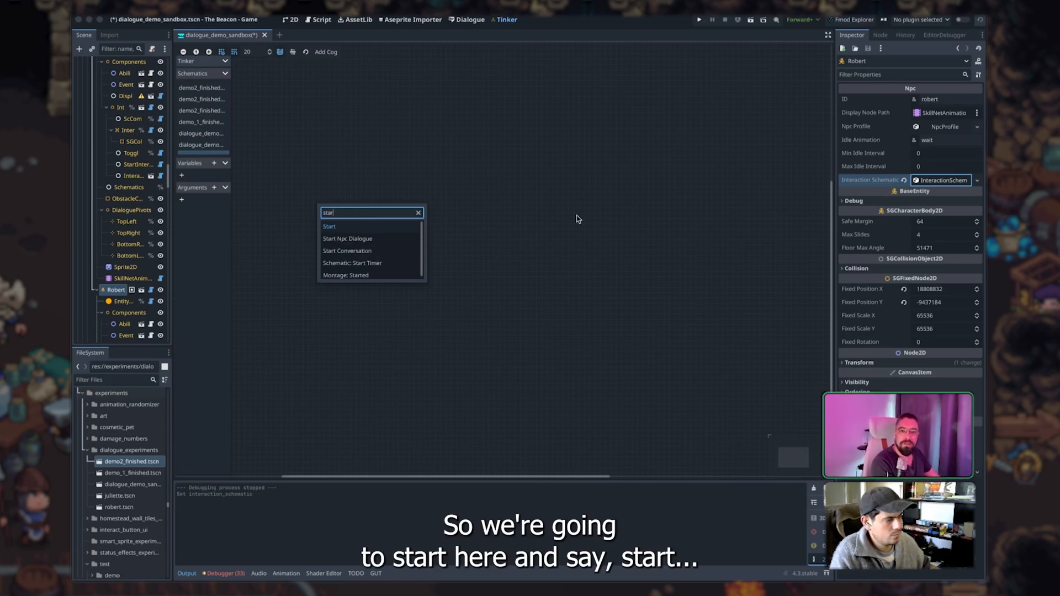
{"action": "left_click", "coordinate": [329, 226]}
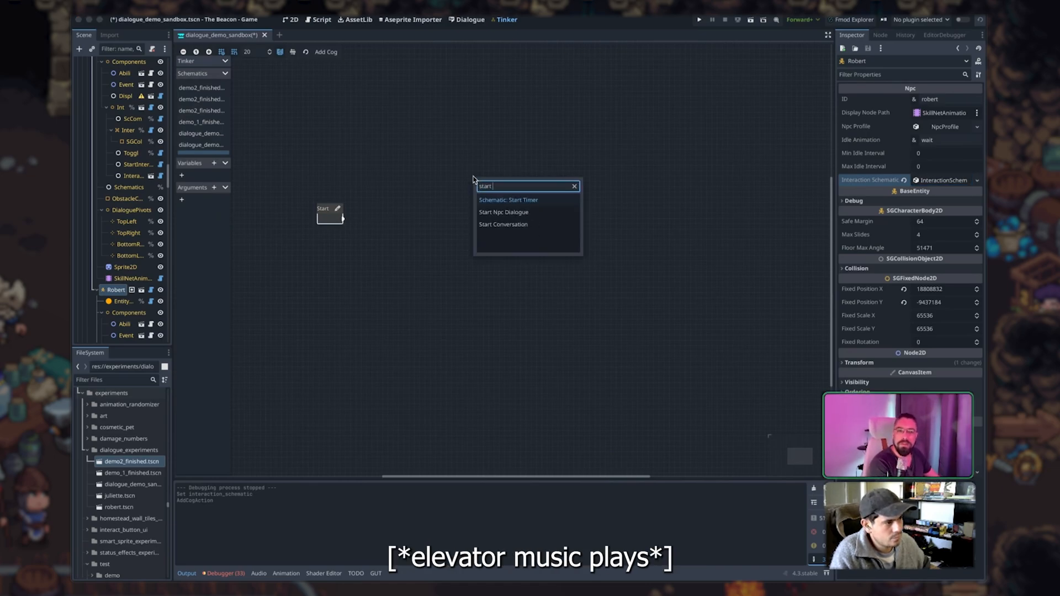
Add a Start Npc Dialogue cog after Start and position it to the left
{"action": "left_click", "coordinate": [503, 224]}
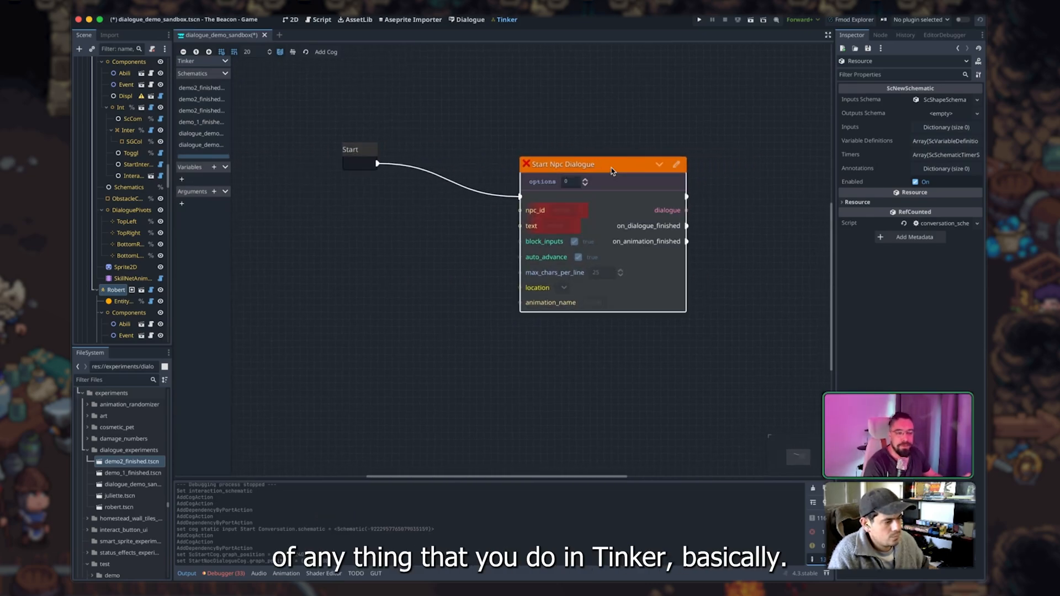
{"action": "left_click_drag", "start_coordinate": [602, 164], "coordinate": [452, 158]}
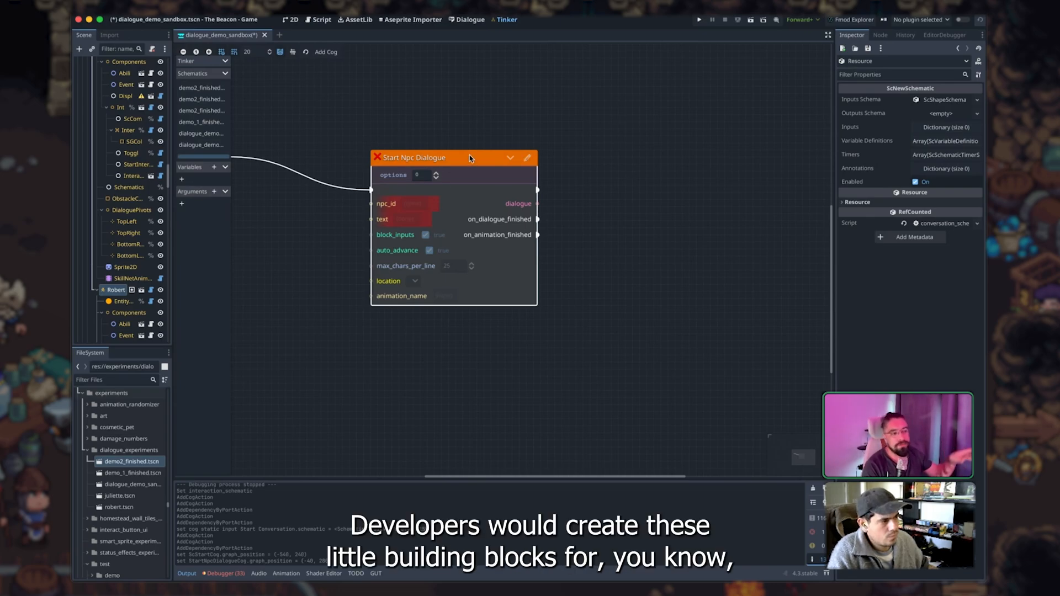
{"action": "mouse_move", "coordinate": [469, 156]}
{"action": "type", "text": "sta"}
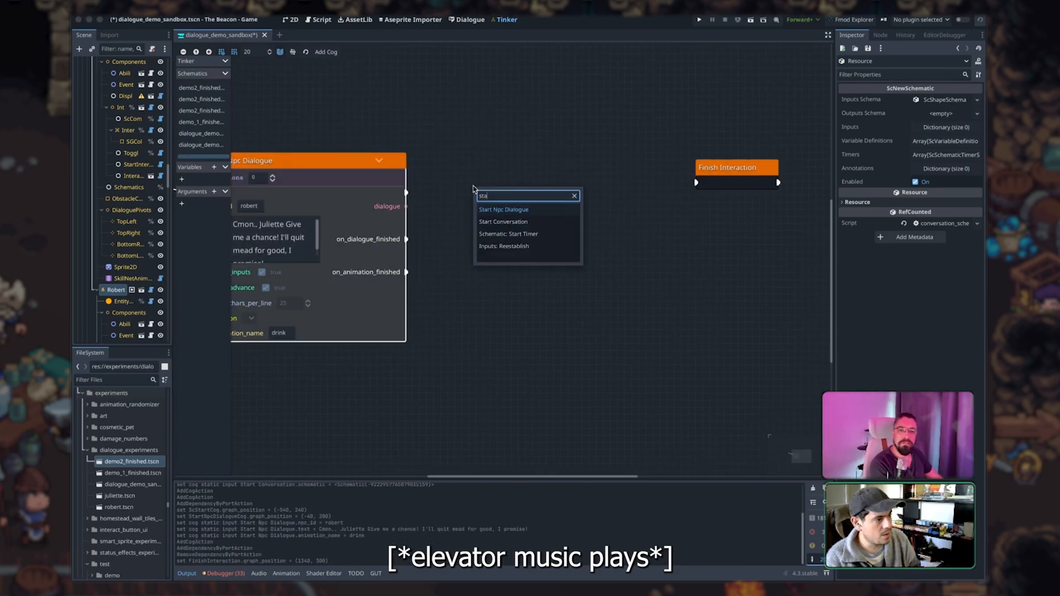
Chain a second Start Npc Dialogue for juliette into Finish Interaction and return to the 2D scene
{"action": "left_click", "coordinate": [503, 208]}
{"action": "type", "text": "Oh Robert, who do"}
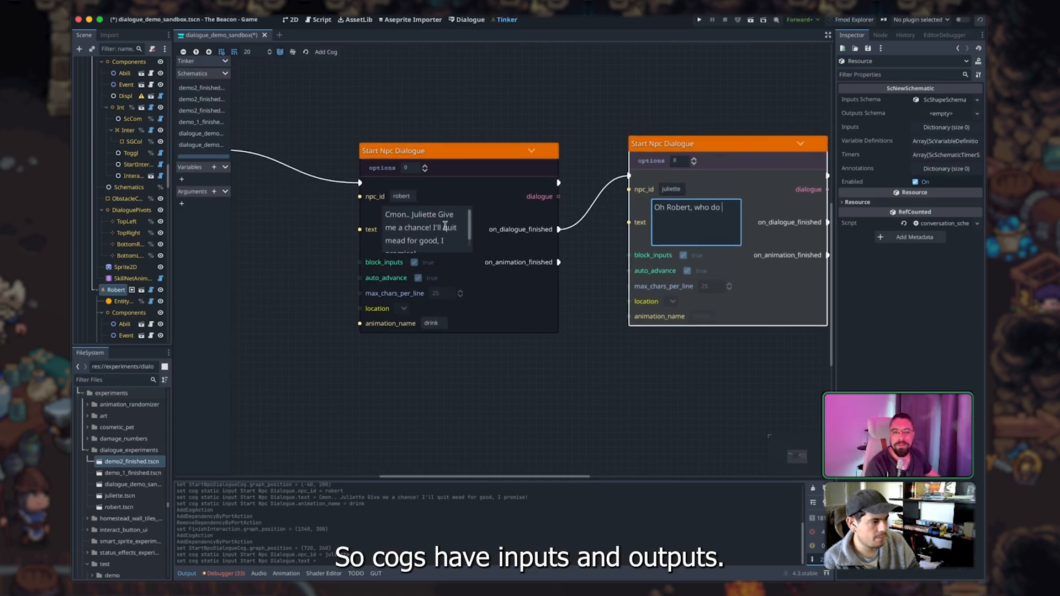
{"action": "mouse_move", "coordinate": [327, 329]}
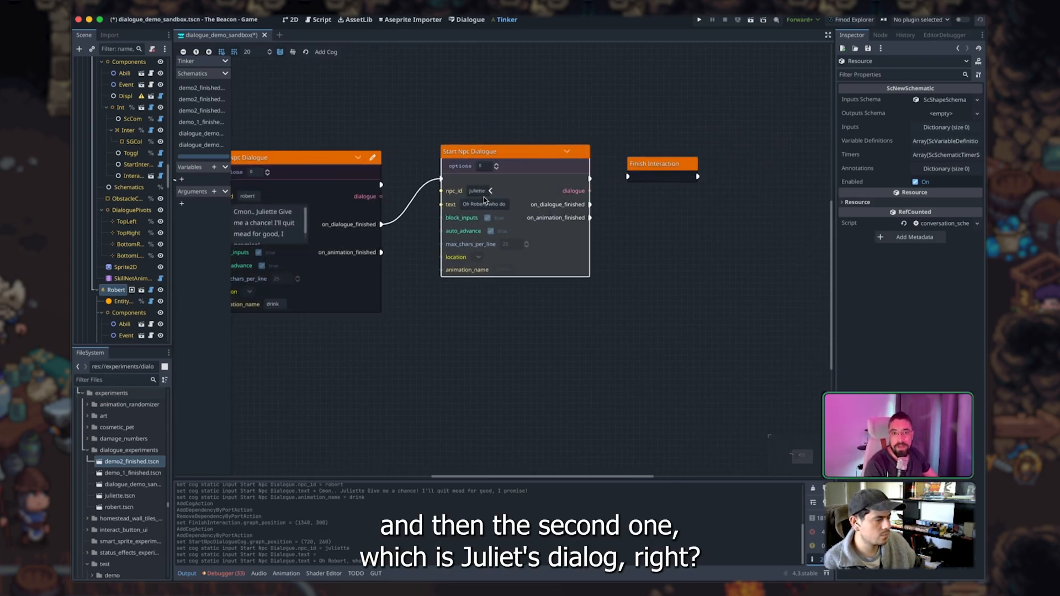
{"action": "left_click", "coordinate": [485, 204]}
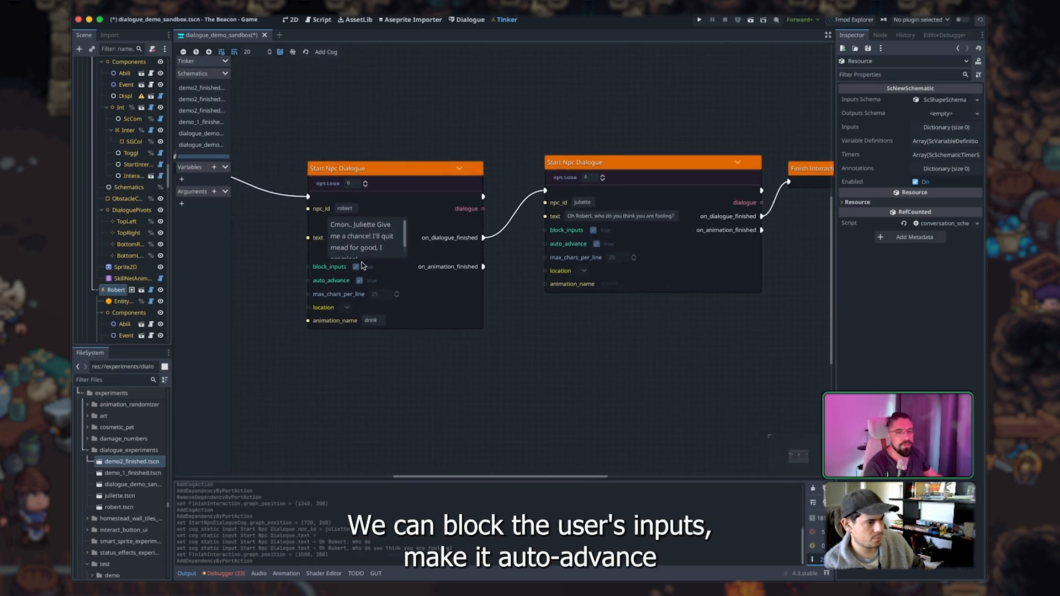
{"action": "mouse_move", "coordinate": [356, 300]}
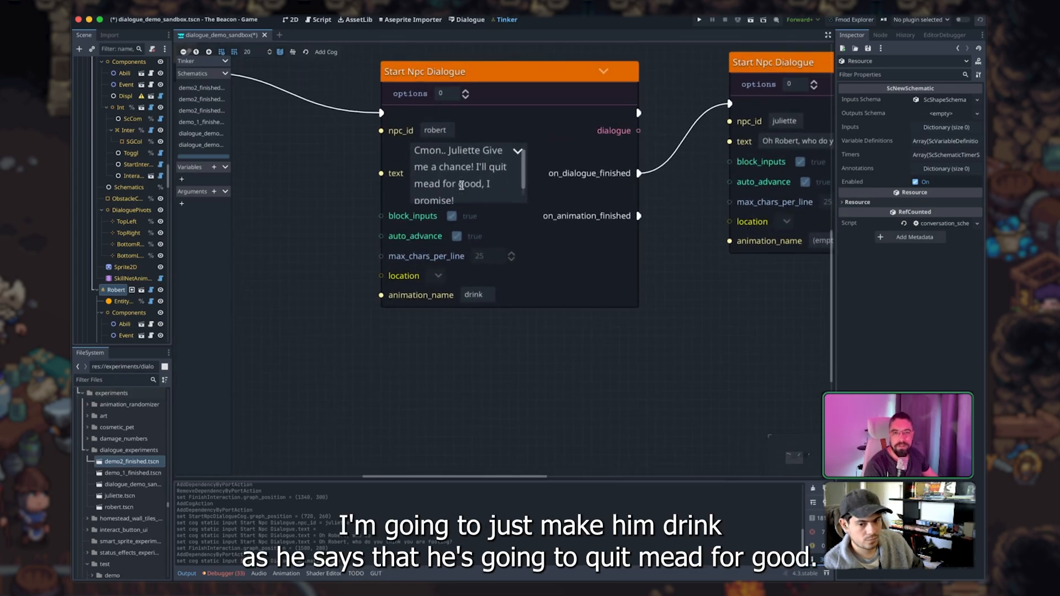
{"action": "left_click", "coordinate": [292, 19]}
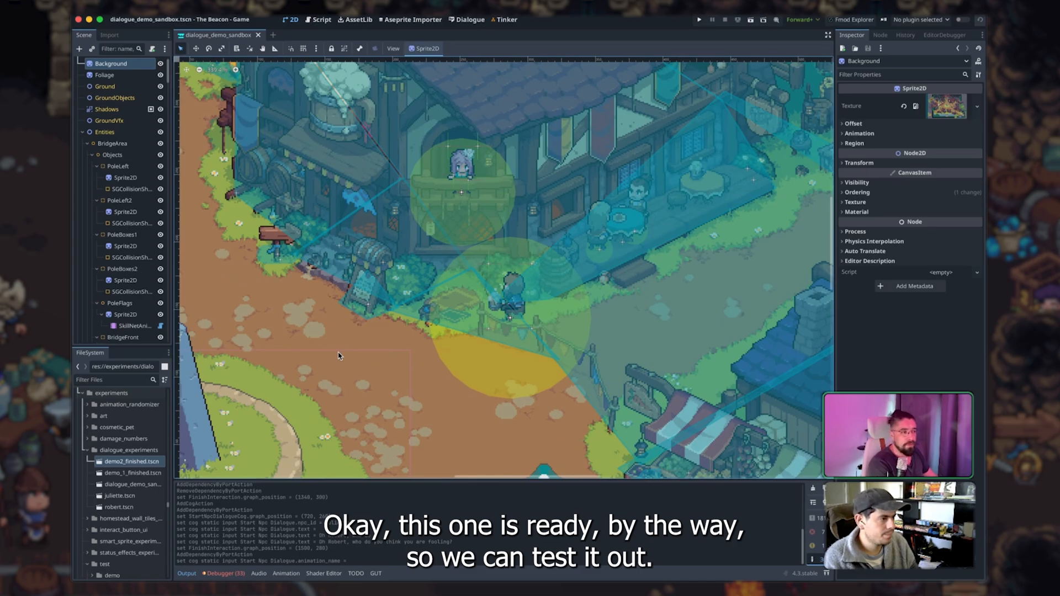
Run the game and talk to Robert with E to see his mead line in a speech bubble
{"action": "left_click", "coordinate": [698, 19]}
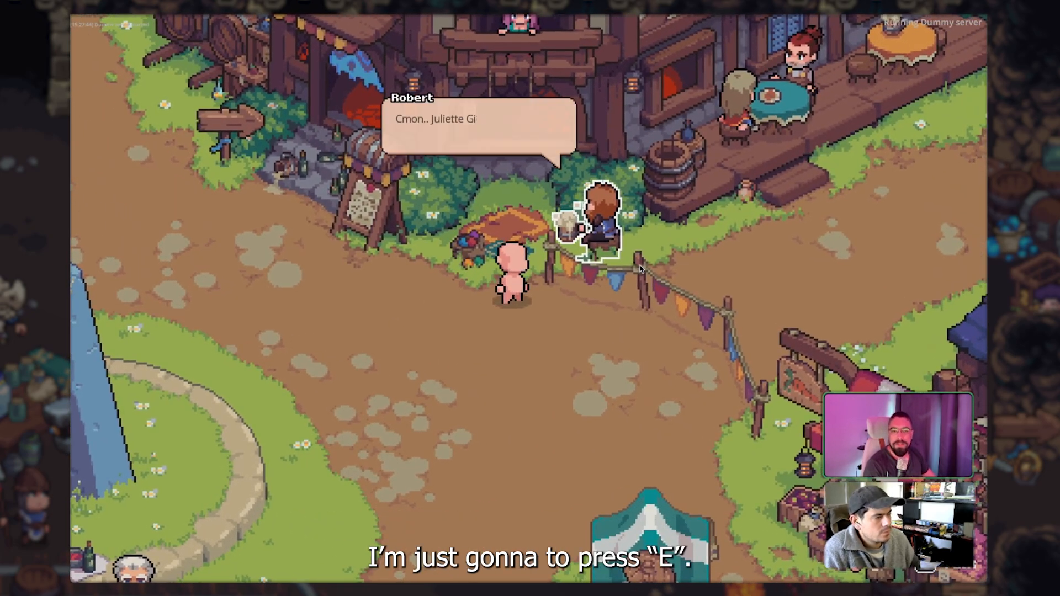
{"action": "key", "text": "e"}
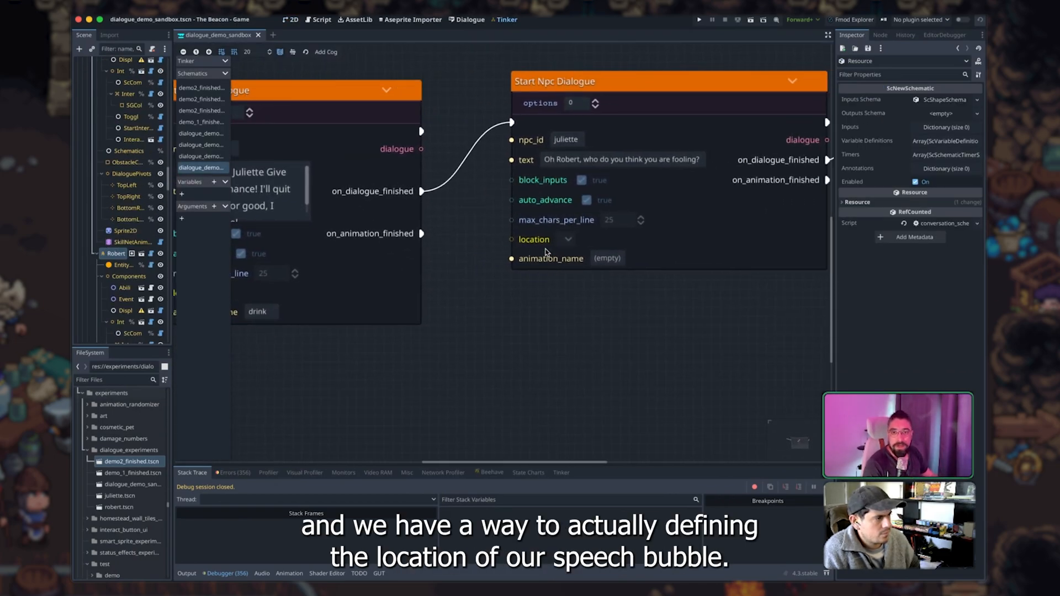
Set Juliette's speech bubble location to BOTTOM_RIGHT
{"action": "left_click", "coordinate": [533, 240]}
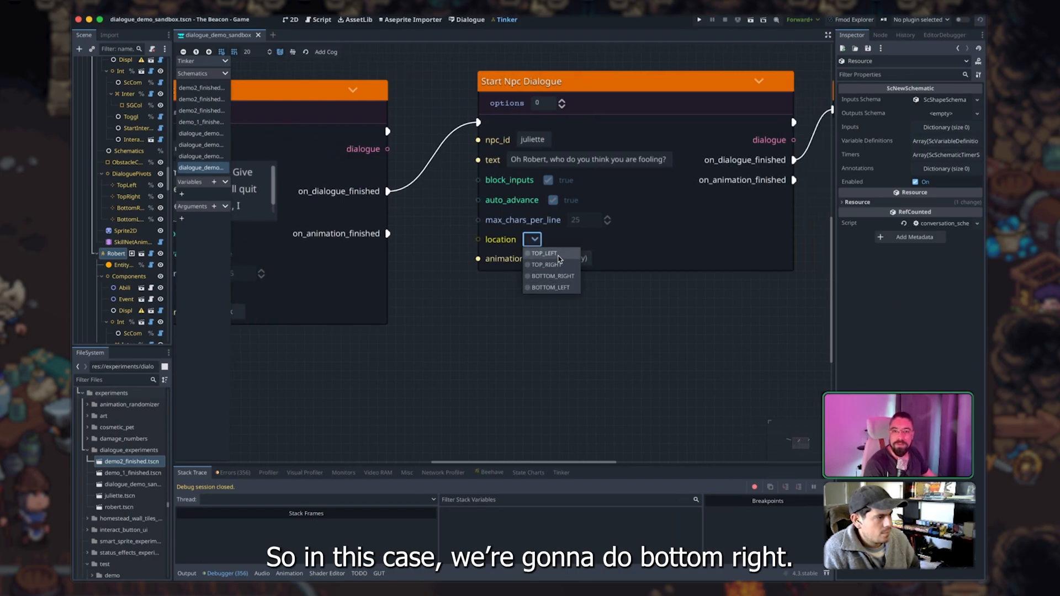
{"action": "left_click", "coordinate": [551, 275]}
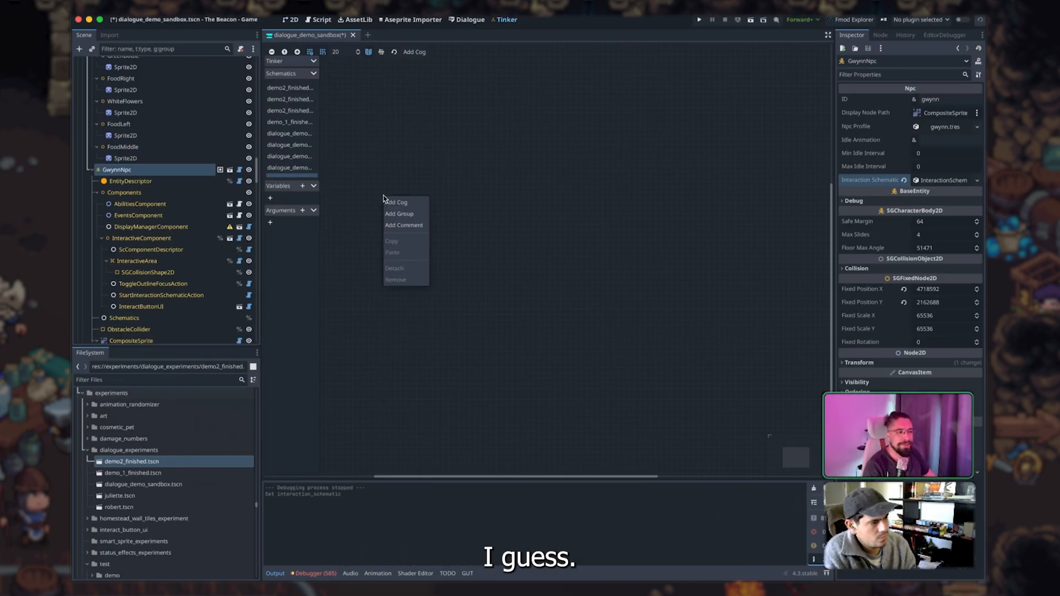
Add a dialogue cog with text "I will destory" and connect its first option to another dialogue
{"action": "left_click", "coordinate": [398, 202]}
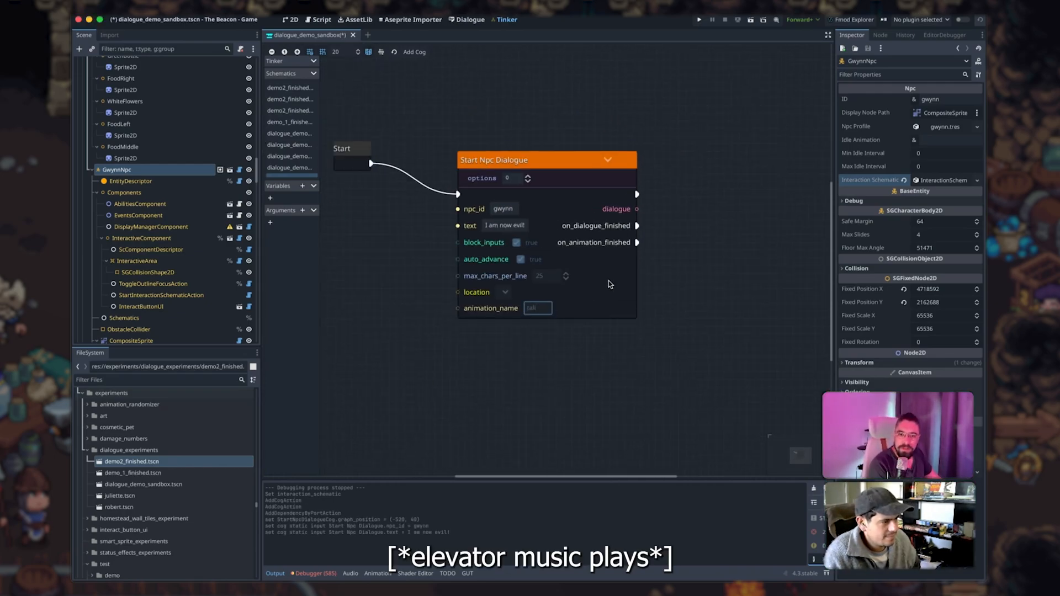
{"action": "type", "text": "I will destory"}
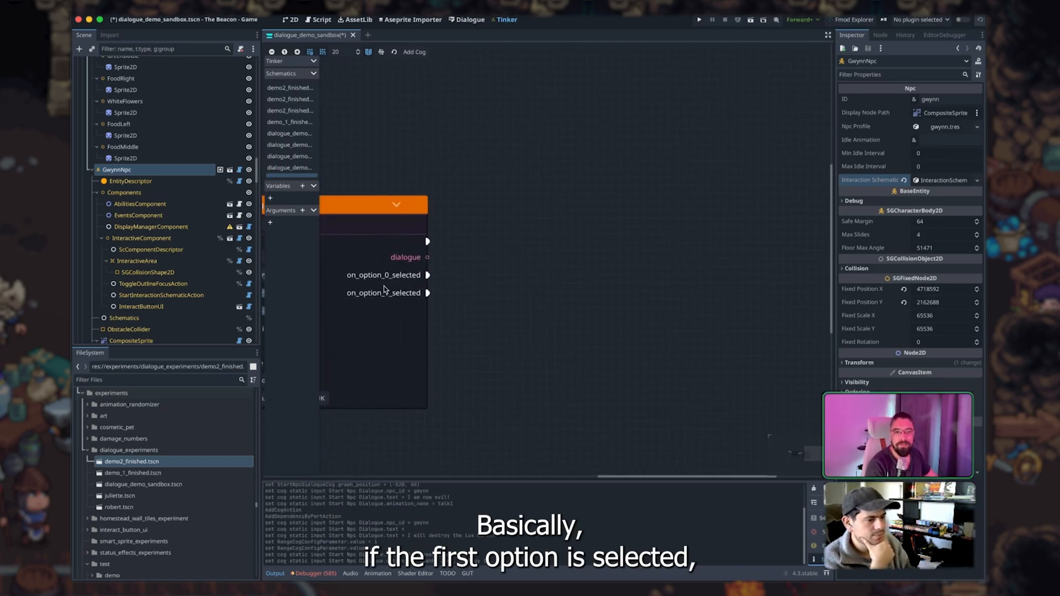
{"action": "left_click_drag", "start_coordinate": [427, 275], "coordinate": [492, 172]}
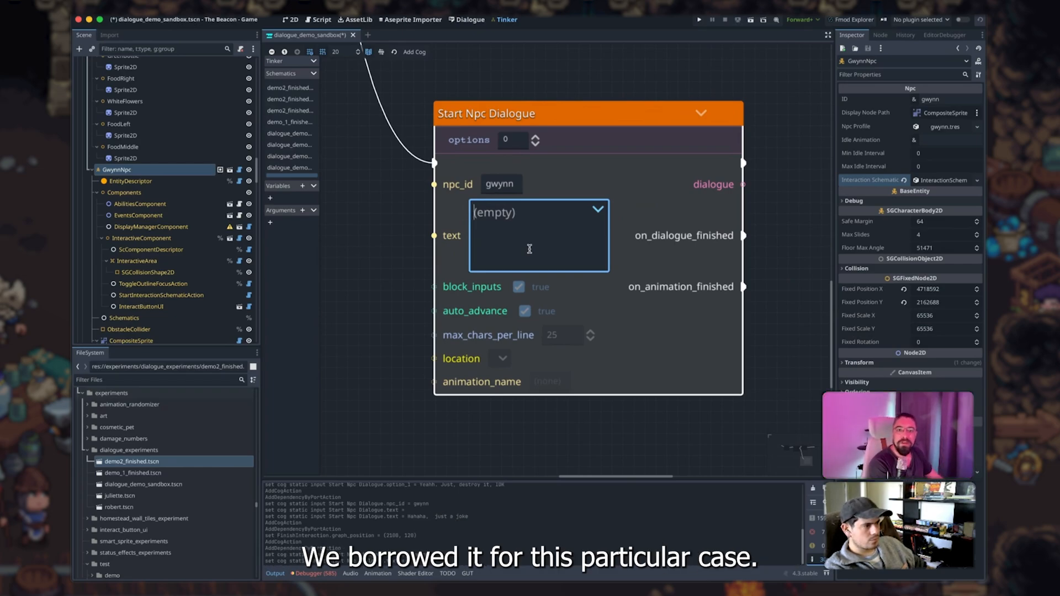
Add another gwynn dialogue line followed by a Play NPC Animation cog set to turn_front
{"action": "type", "text": "[sharke"}
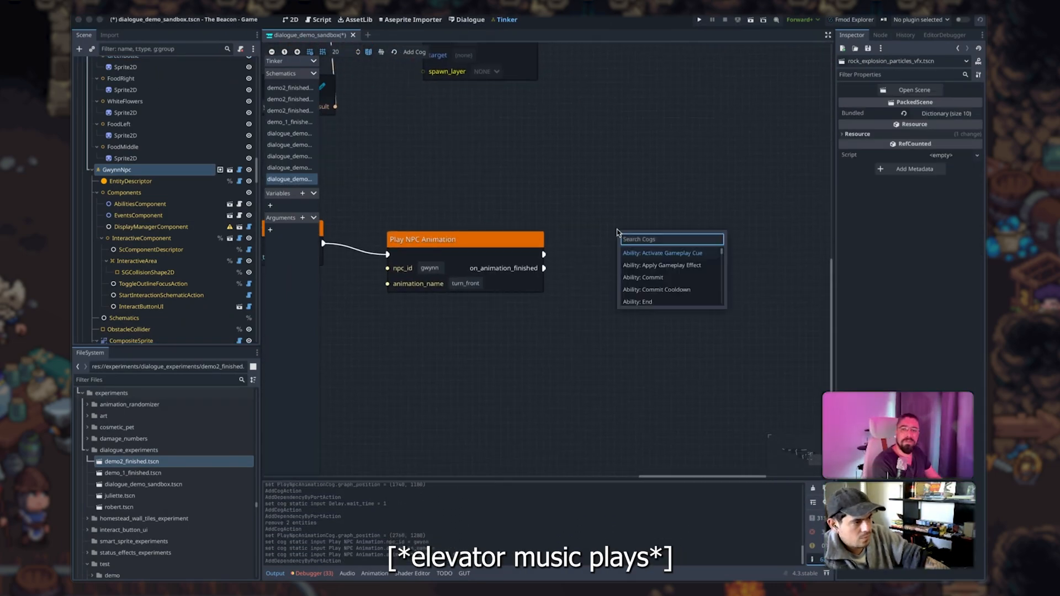
End Gwynn's branch with a Finish Interaction cog, save, and switch to the demo2_finished scene
{"action": "type", "text": "finish"}
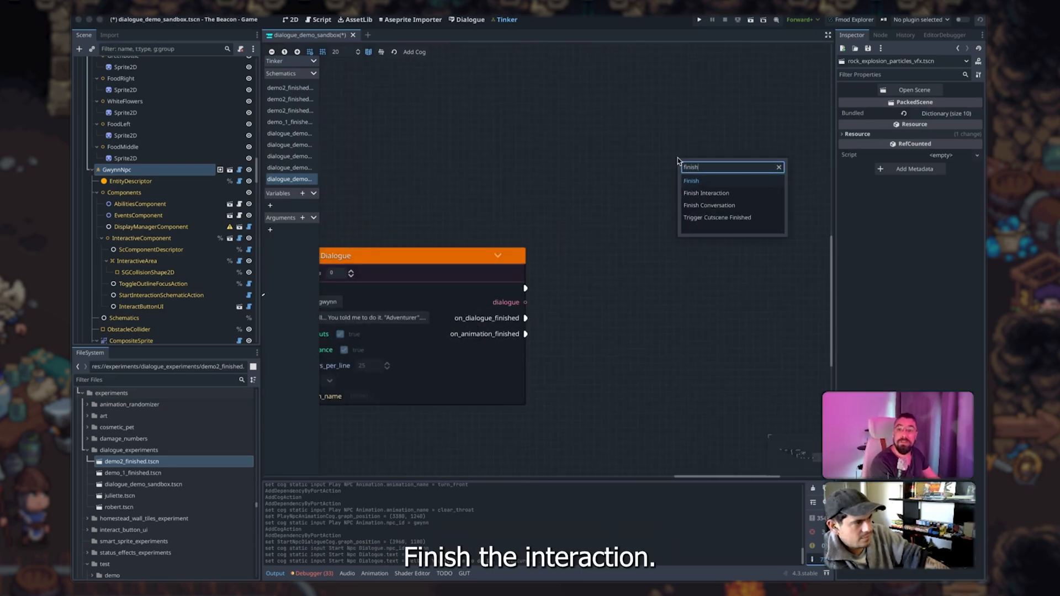
{"action": "left_click", "coordinate": [706, 192]}
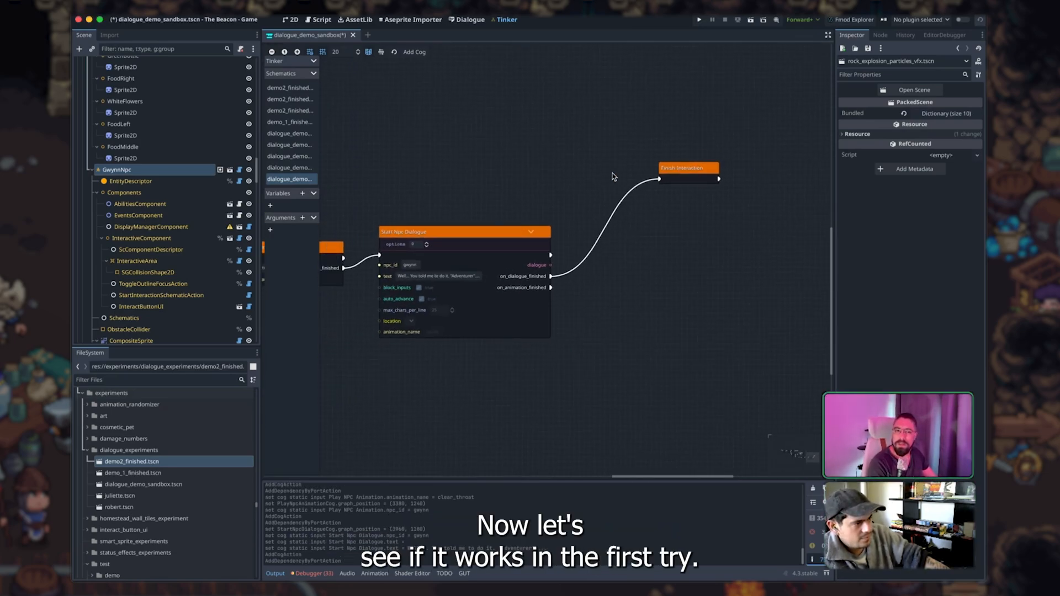
{"action": "key", "text": "ctrl+s"}
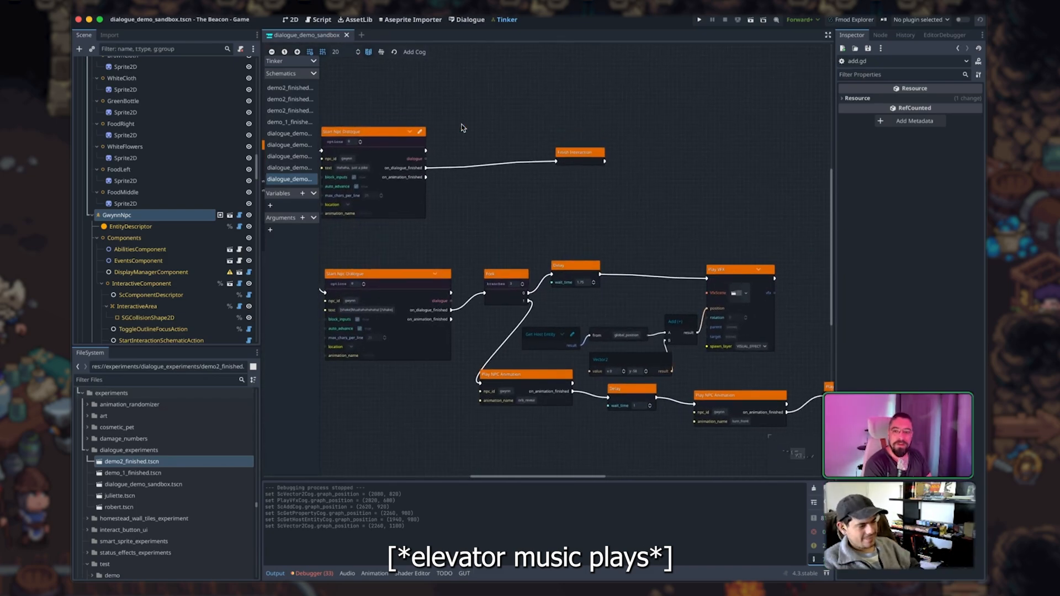
{"action": "left_click", "coordinate": [379, 34]}
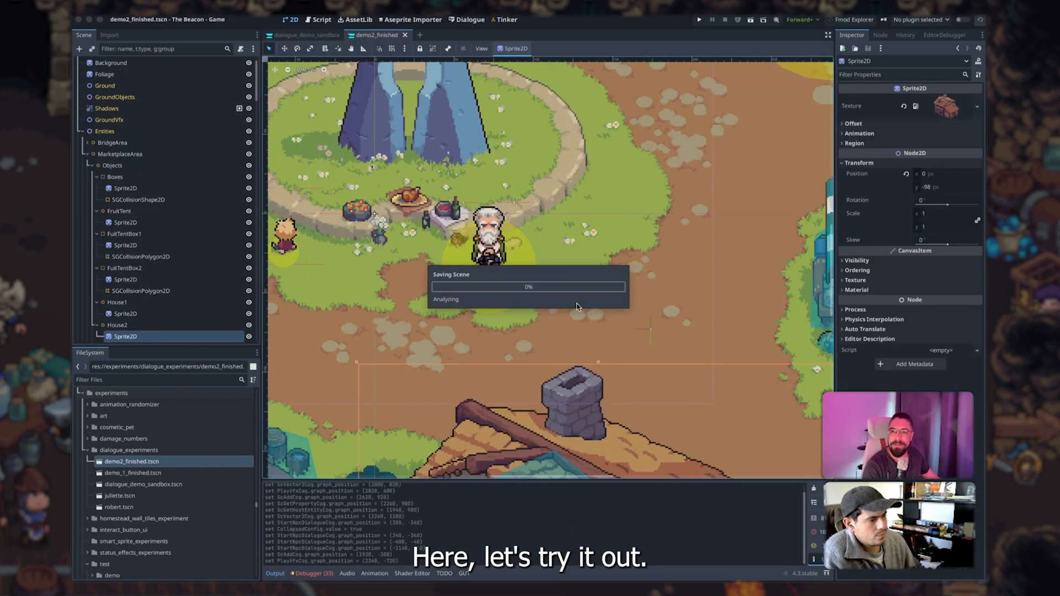